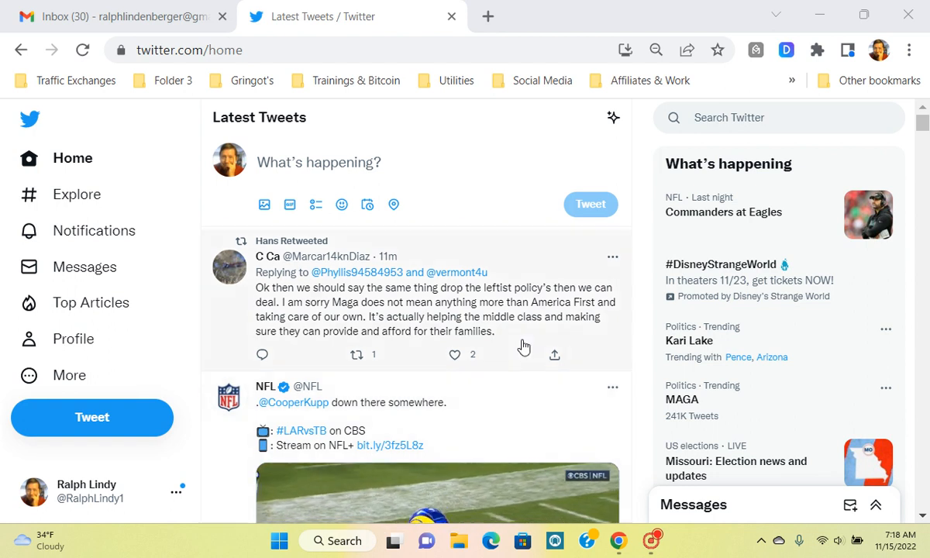
{"action": "mouse_move", "coordinate": [511, 273]}
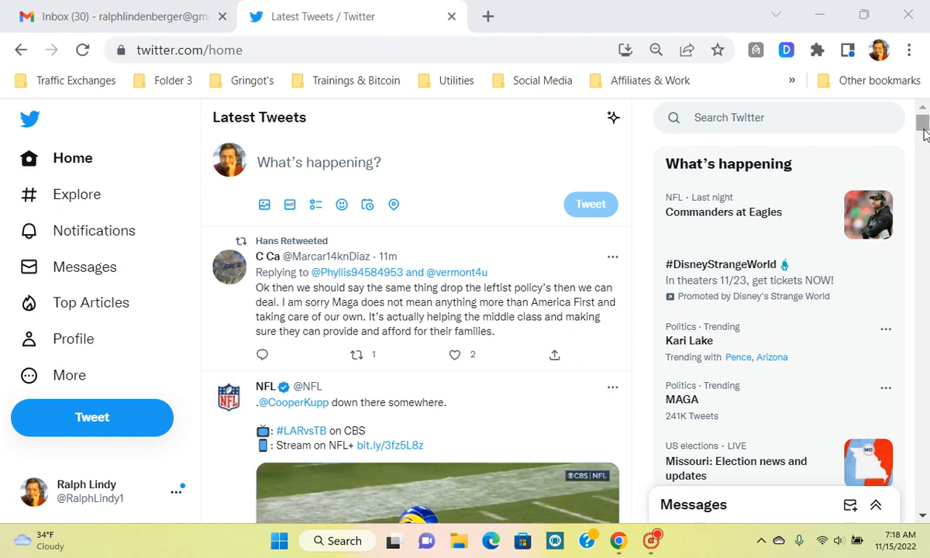
Reach the Lists page from the sidebar's More menu
{"action": "scroll", "scroll_direction": "down", "scroll_amount": 3}
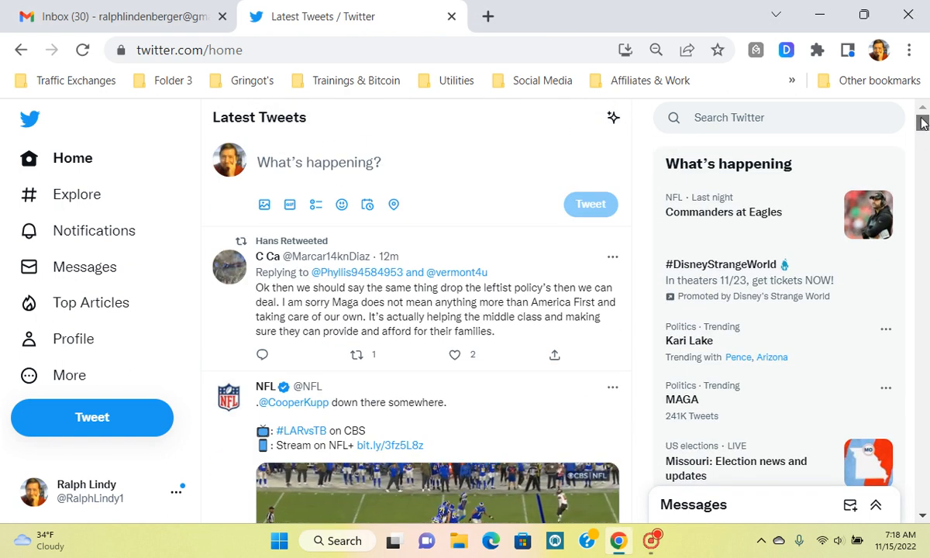
{"action": "mouse_move", "coordinate": [169, 333]}
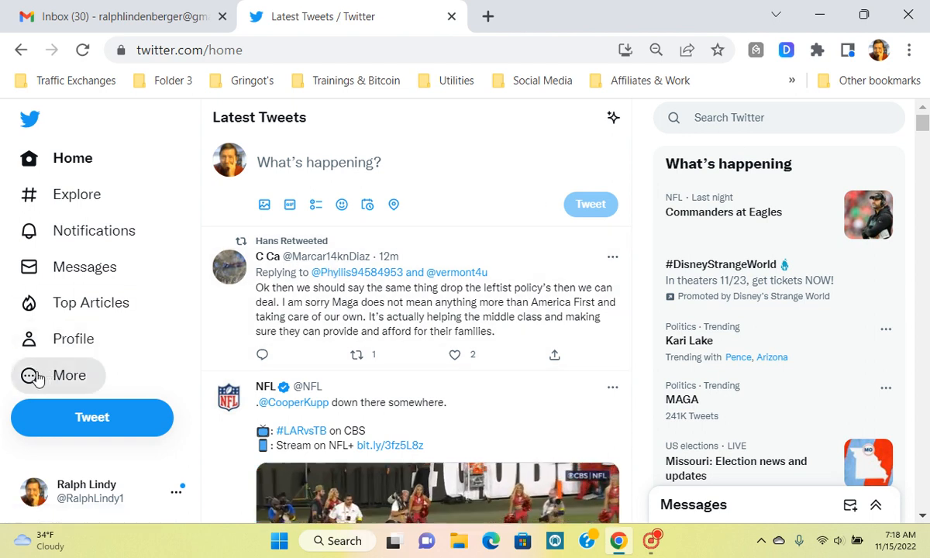
{"action": "left_click", "coordinate": [68, 375]}
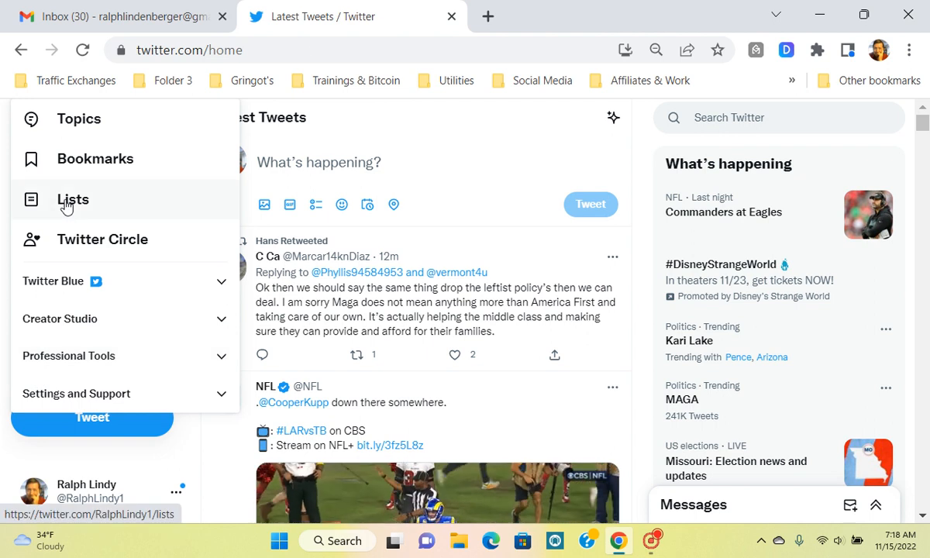
{"action": "left_click", "coordinate": [73, 199]}
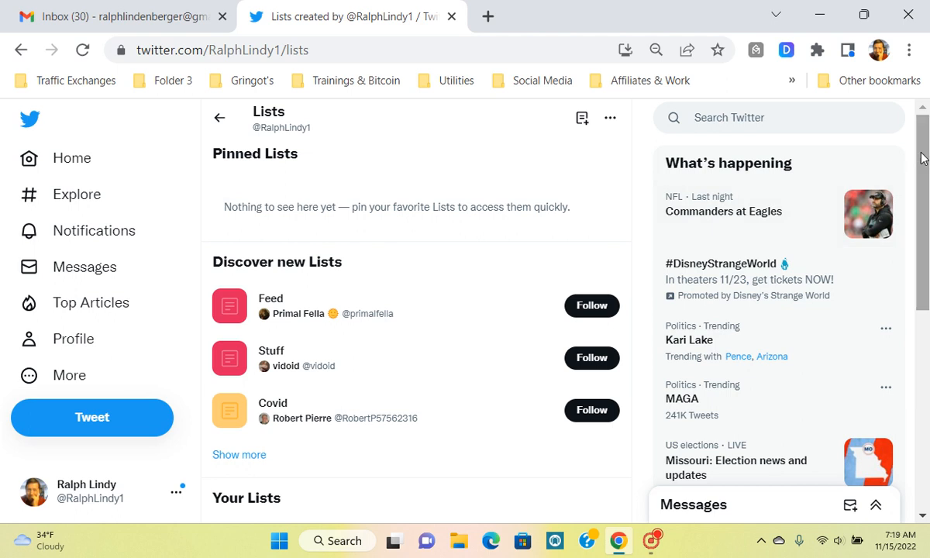
Find Great Entrepreneurs under Your Lists and open its feed
{"action": "scroll", "scroll_direction": "down", "scroll_amount": 3}
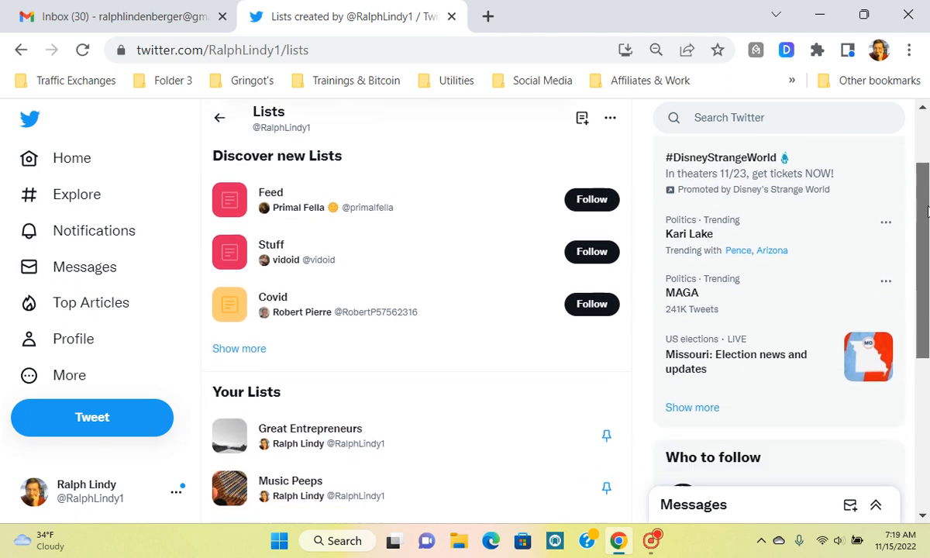
{"action": "scroll", "scroll_direction": "down", "scroll_amount": 3}
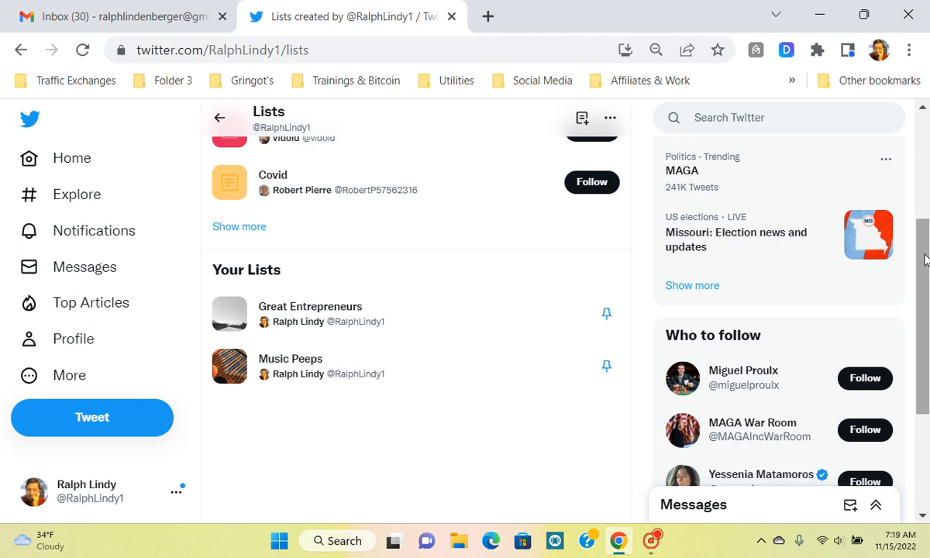
{"action": "mouse_move", "coordinate": [699, 242]}
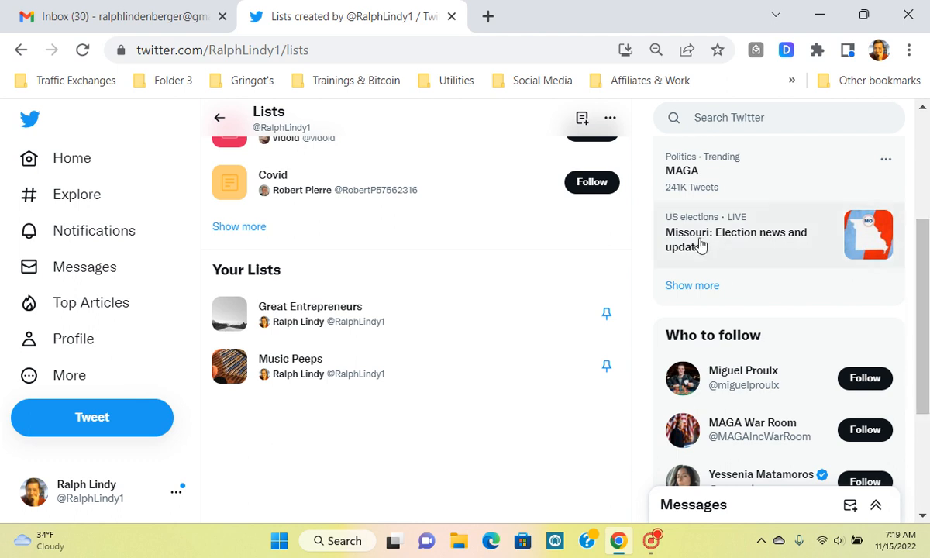
{"action": "mouse_move", "coordinate": [310, 310]}
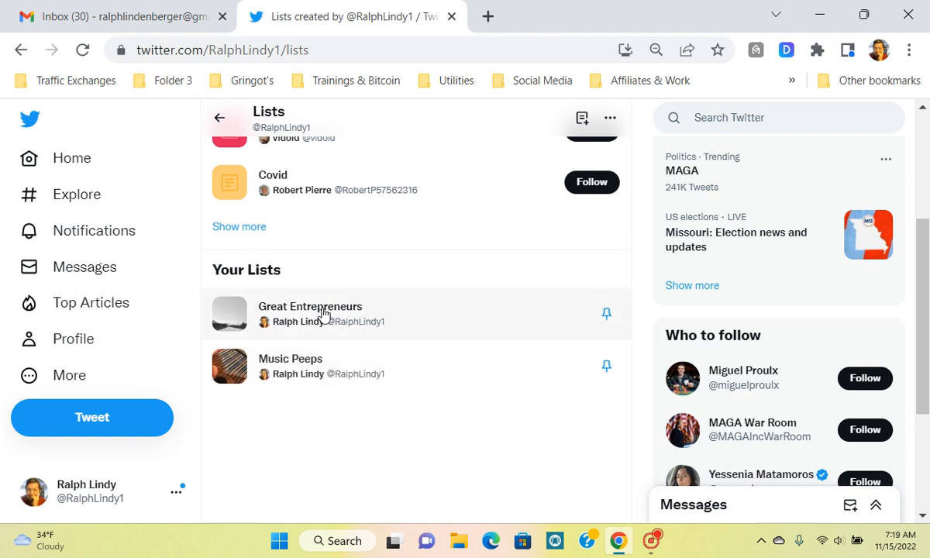
{"action": "left_click", "coordinate": [310, 307]}
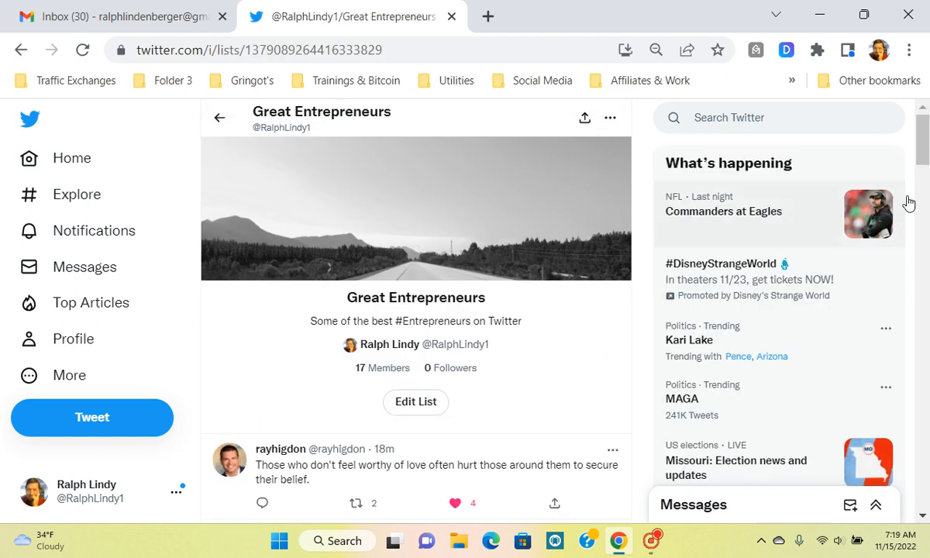
Browse down through the tweets from the 17 members of Great Entrepreneurs
{"action": "scroll", "scroll_direction": "down", "scroll_amount": 3}
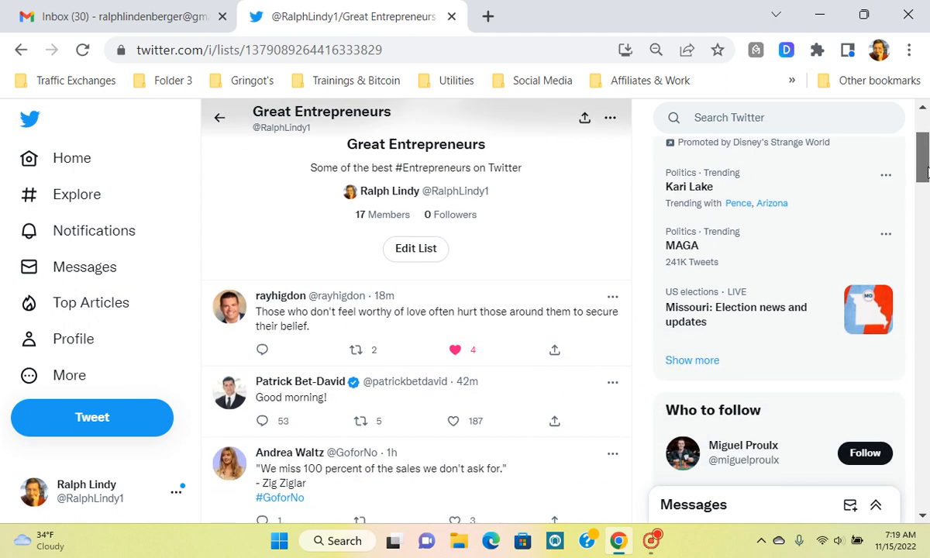
{"action": "scroll", "scroll_direction": "down", "scroll_amount": 3}
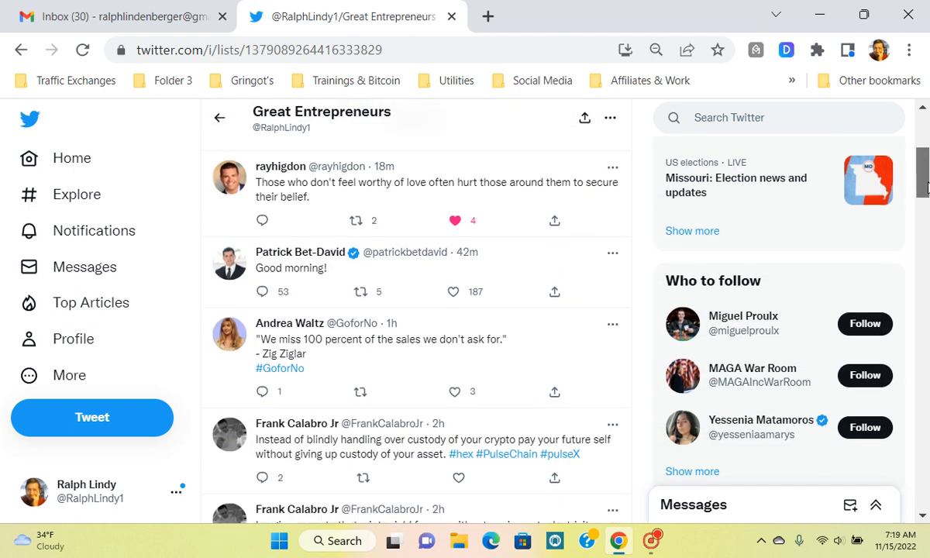
{"action": "scroll", "scroll_direction": "down", "scroll_amount": 3}
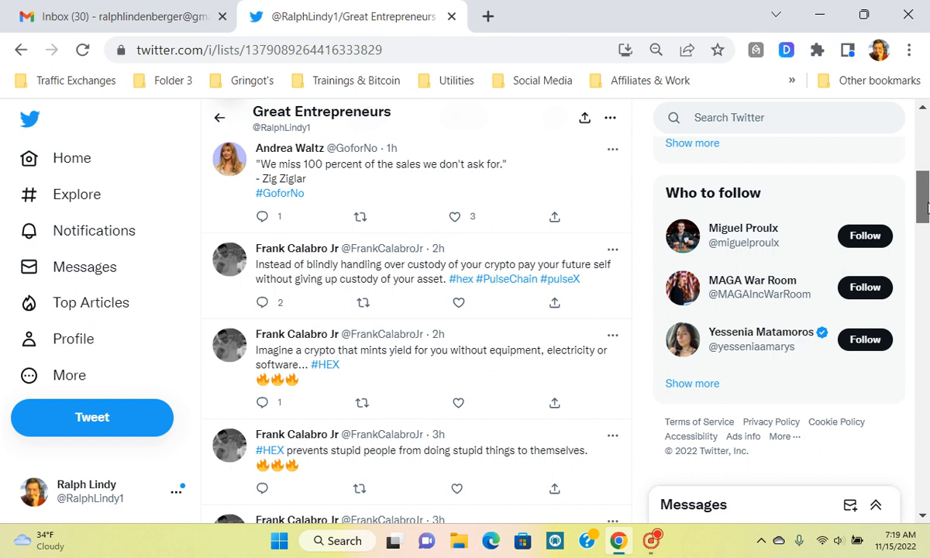
{"action": "scroll", "scroll_direction": "down", "scroll_amount": 3}
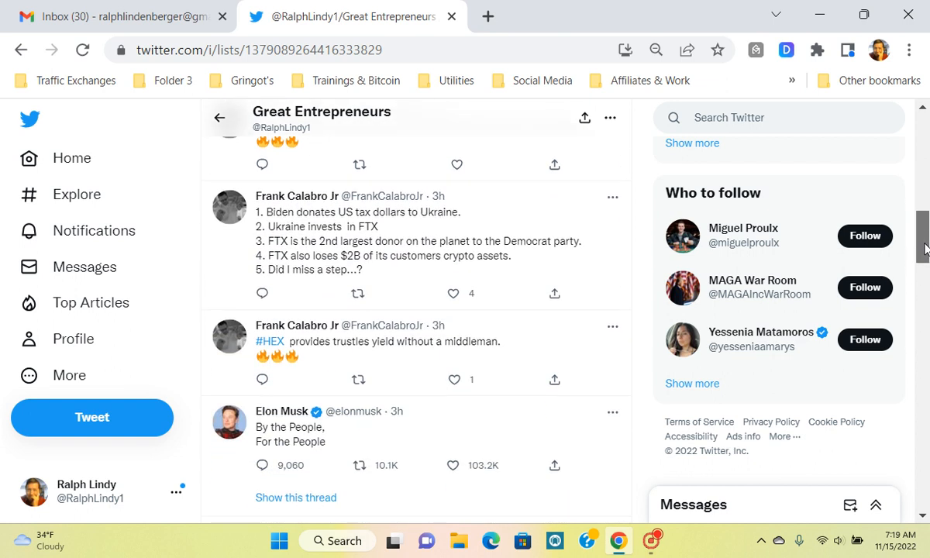
{"action": "scroll", "scroll_direction": "down", "scroll_amount": 3}
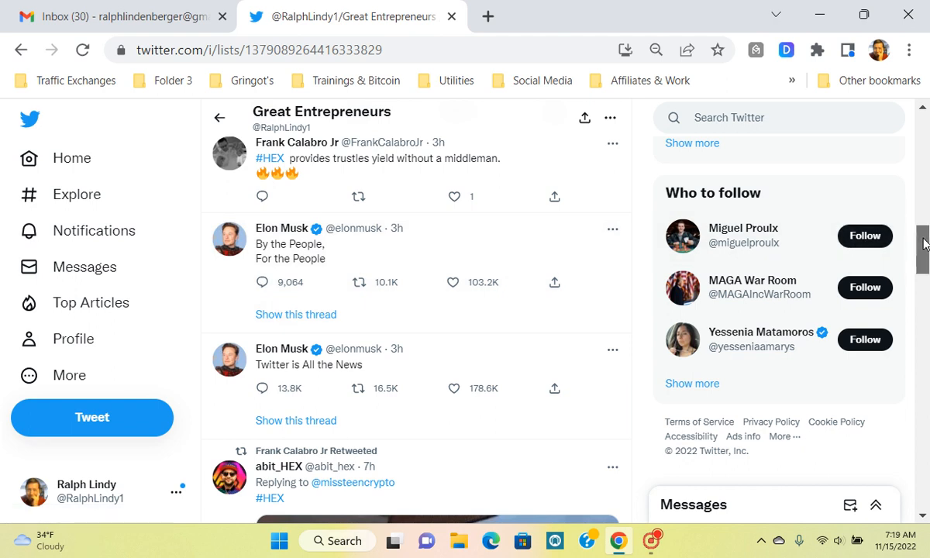
{"action": "scroll", "scroll_direction": "down", "scroll_amount": 3}
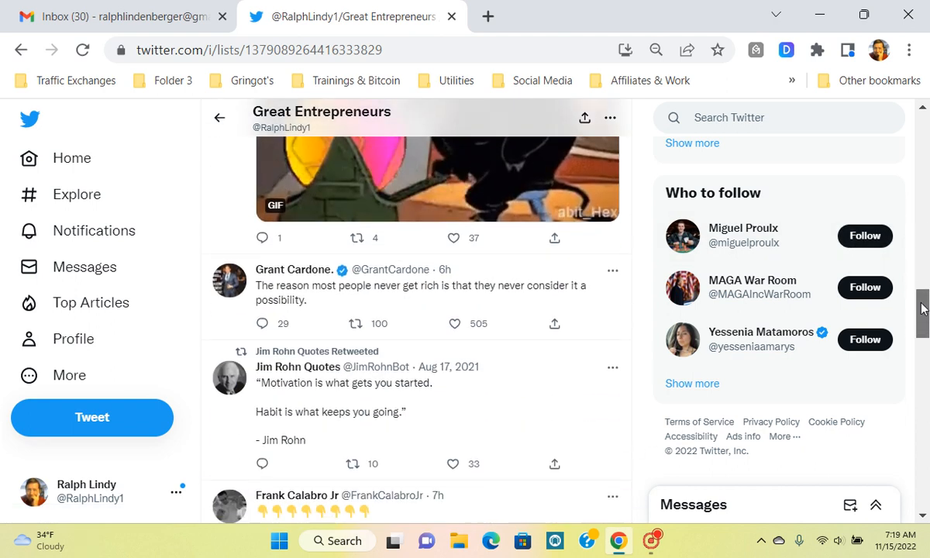
{"action": "scroll", "scroll_direction": "down", "scroll_amount": 3}
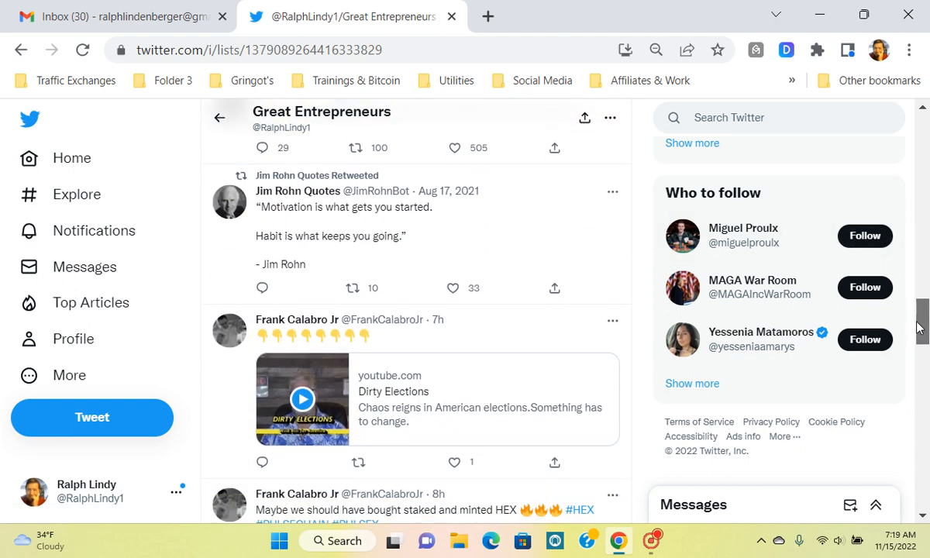
{"action": "scroll", "scroll_direction": "down", "scroll_amount": 3}
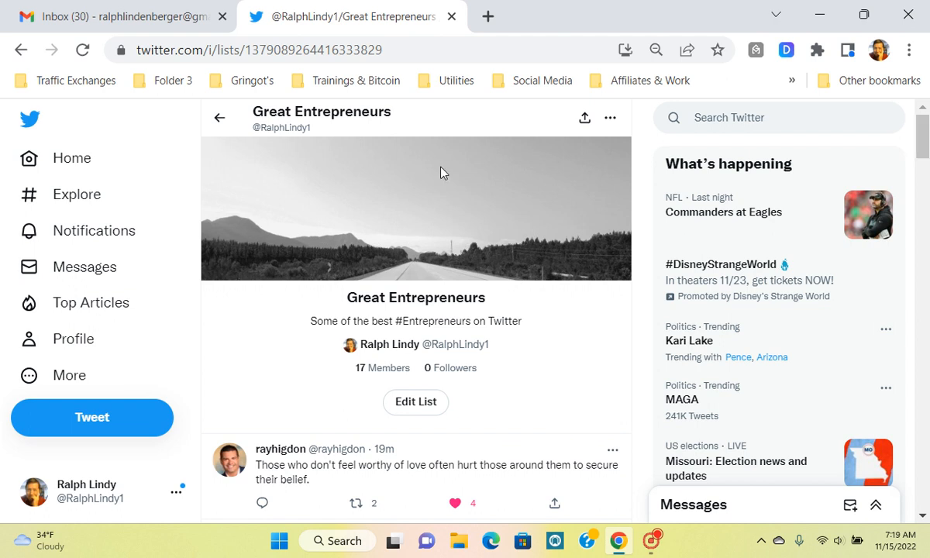
{"action": "mouse_move", "coordinate": [301, 315]}
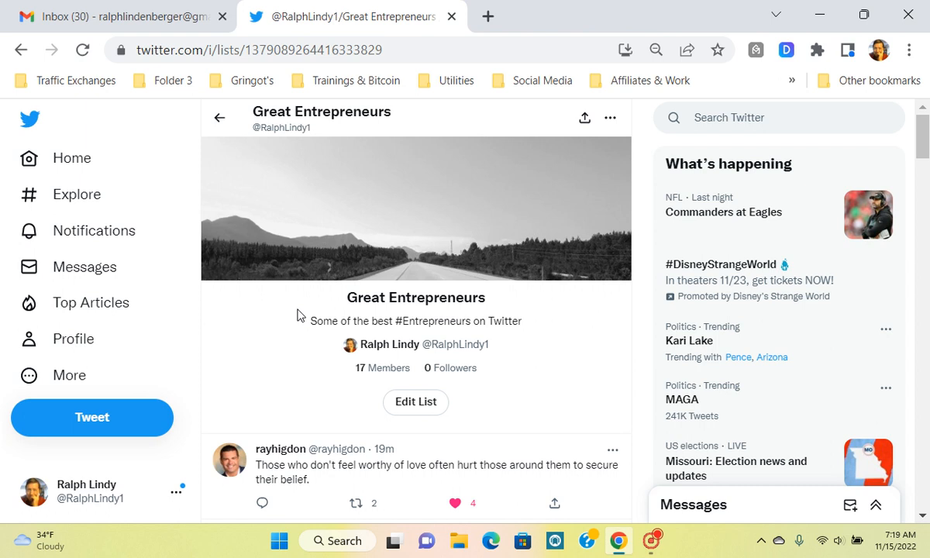
{"action": "mouse_move", "coordinate": [532, 341]}
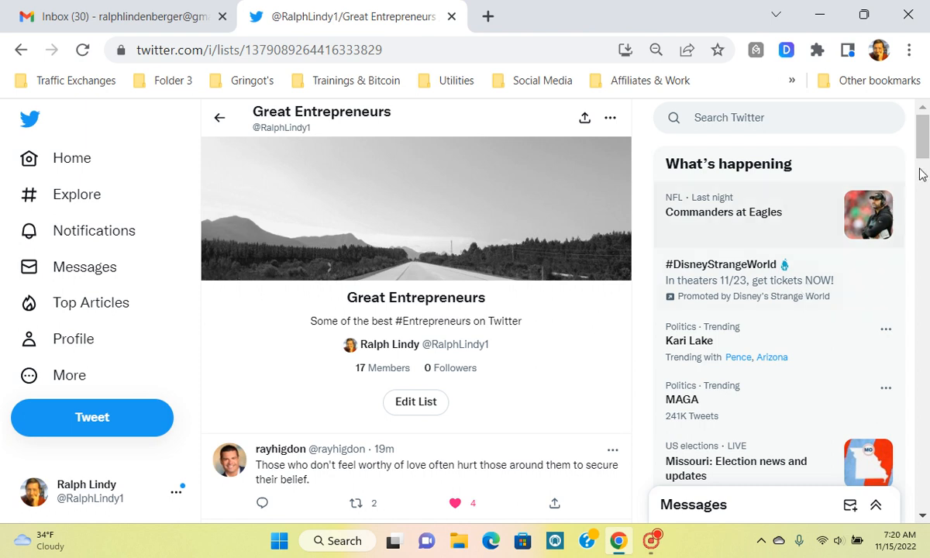
{"action": "scroll", "scroll_direction": "down", "scroll_amount": 3}
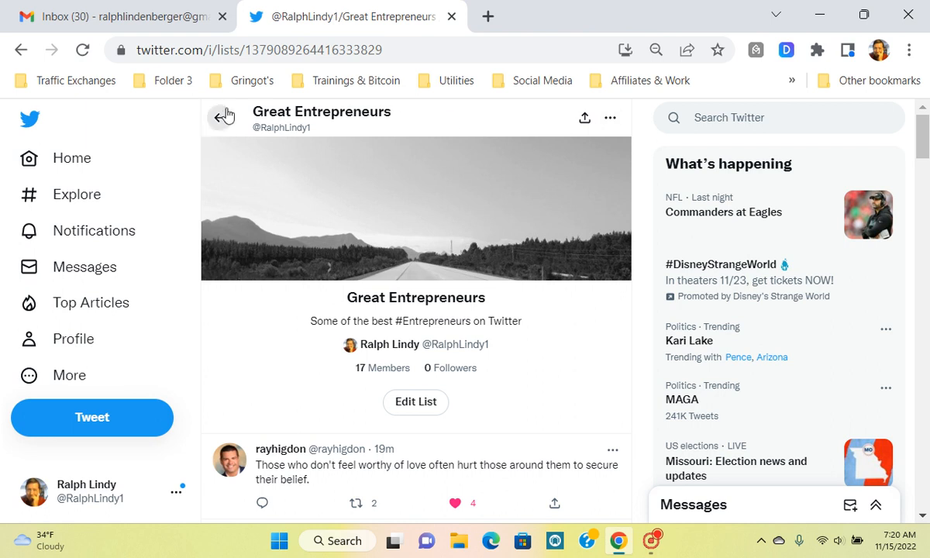
{"action": "left_click", "coordinate": [223, 116]}
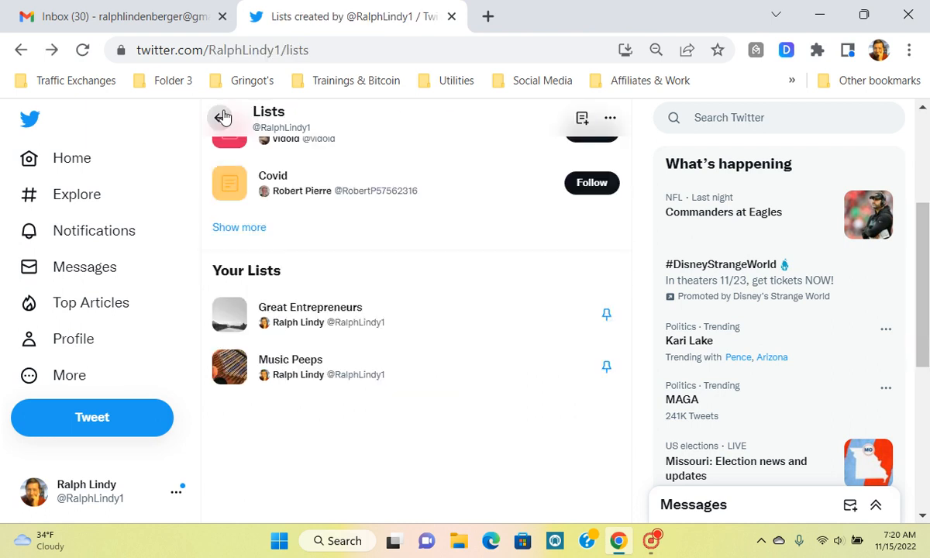
{"action": "mouse_move", "coordinate": [316, 388]}
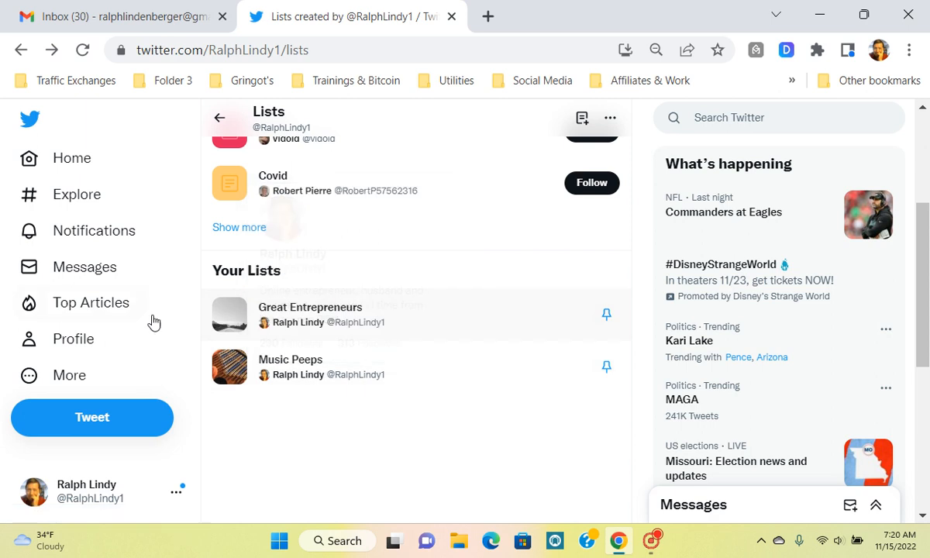
{"action": "mouse_move", "coordinate": [75, 338]}
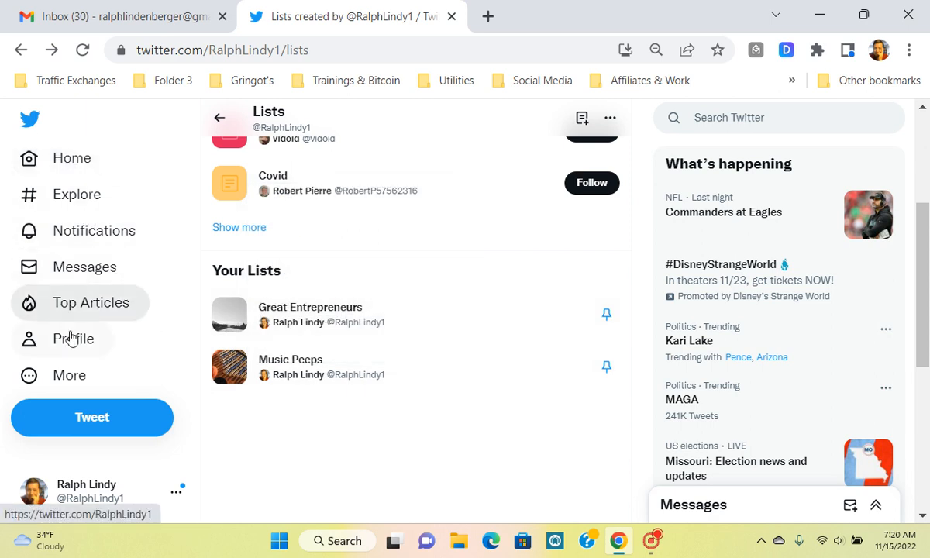
{"action": "left_click", "coordinate": [74, 338]}
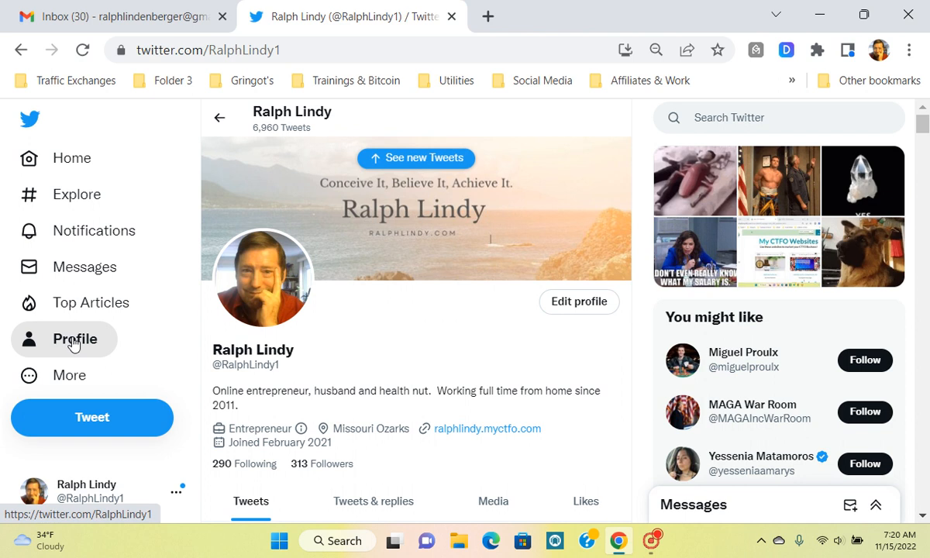
{"action": "mouse_move", "coordinate": [667, 518]}
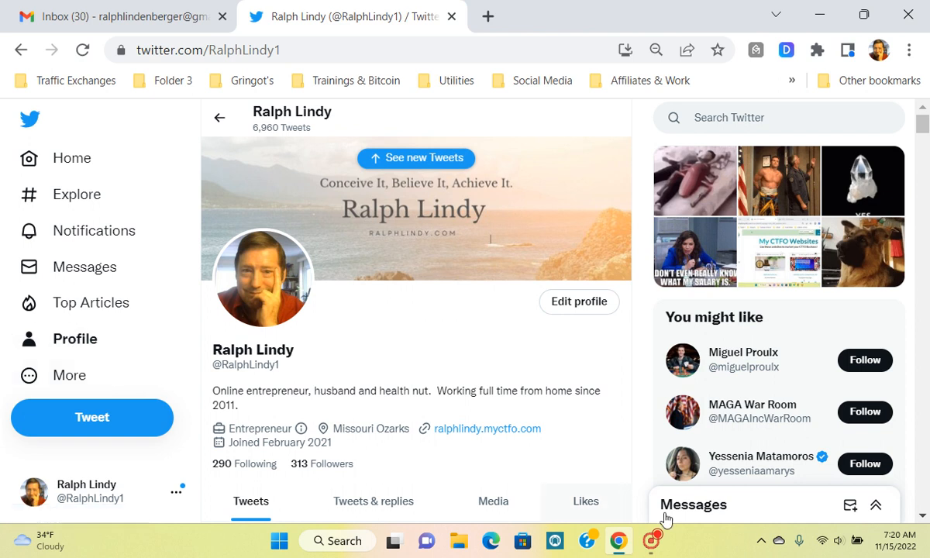
{"action": "left_click", "coordinate": [651, 539]}
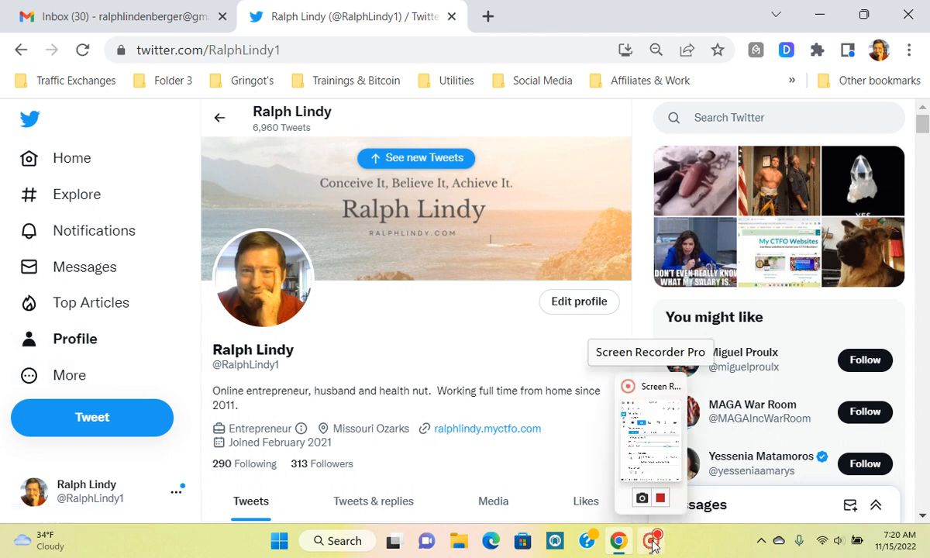